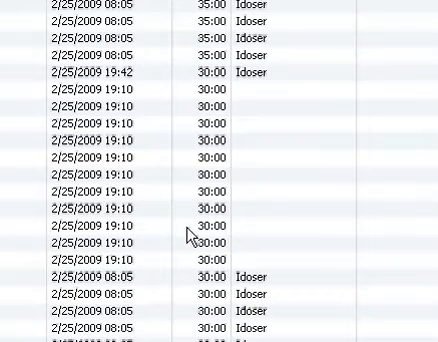
pyautogui.moveTo(22, 16)
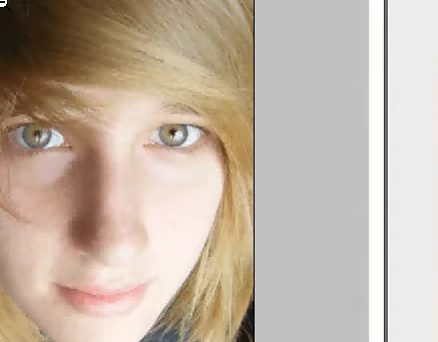
pyautogui.click(188, 148)
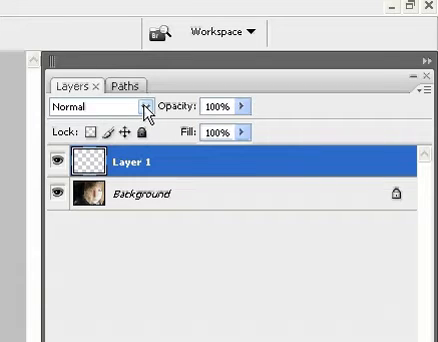
# Set Layer 1's blending mode to Color so its paint recolours the photo beneath
pyautogui.click(144, 104)
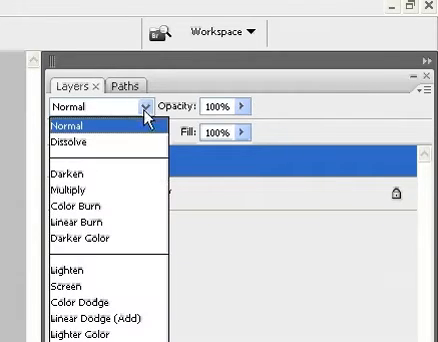
pyautogui.click(76, 124)
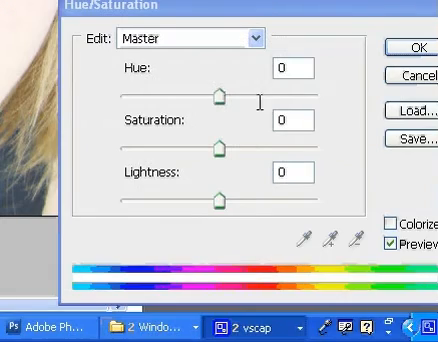
pyautogui.moveTo(220, 96)
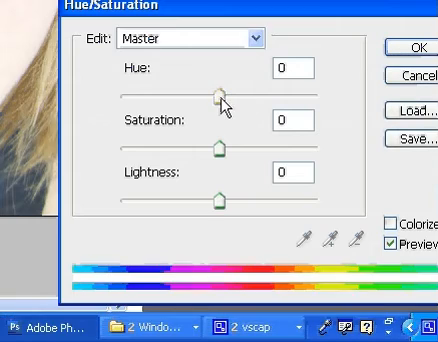
pyautogui.moveTo(220, 104)
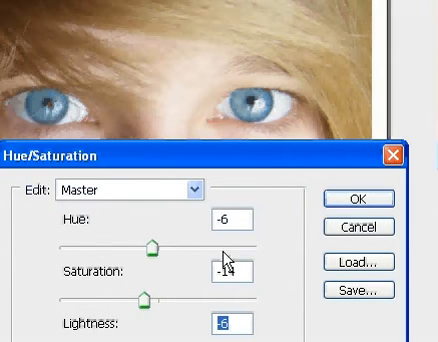
# Drag the Hue and Saturation sliders to push the painted irises toward green
pyautogui.moveTo(152, 246); pyautogui.dragTo(140, 246)
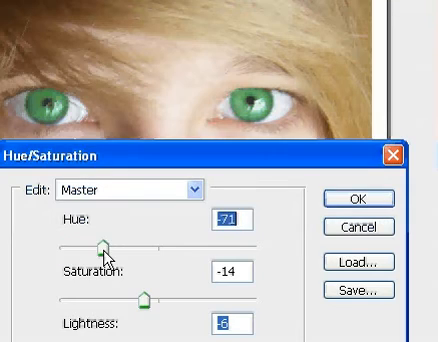
pyautogui.moveTo(106, 244); pyautogui.dragTo(100, 244)
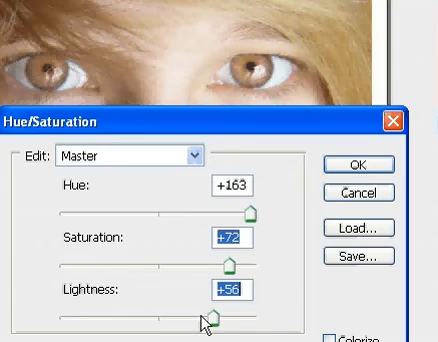
# Lower the Lightness and pull Hue back near zero, turning the irises bright blue
pyautogui.moveTo(198, 320); pyautogui.dragTo(150, 320)
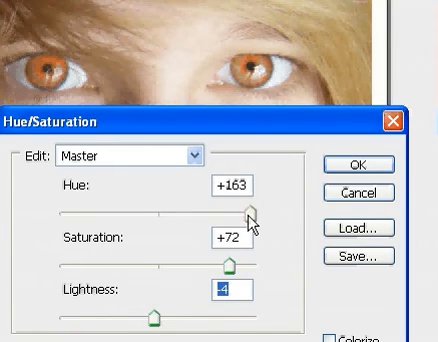
pyautogui.moveTo(252, 212); pyautogui.dragTo(150, 212)
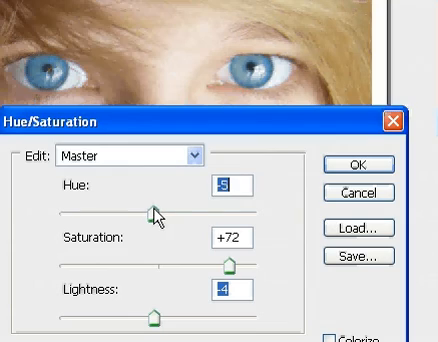